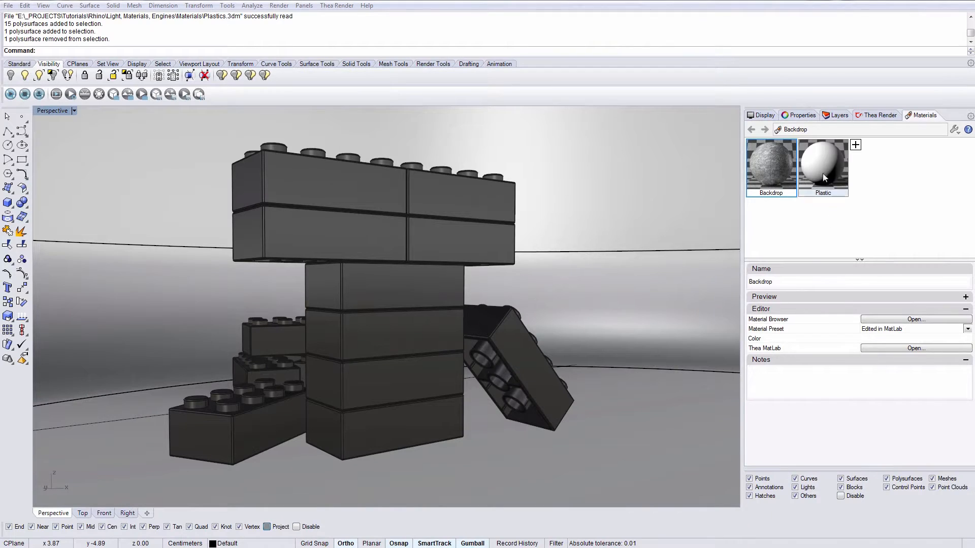
Open the Plastic material's settings and choose red in its colour picker.
click(822, 163)
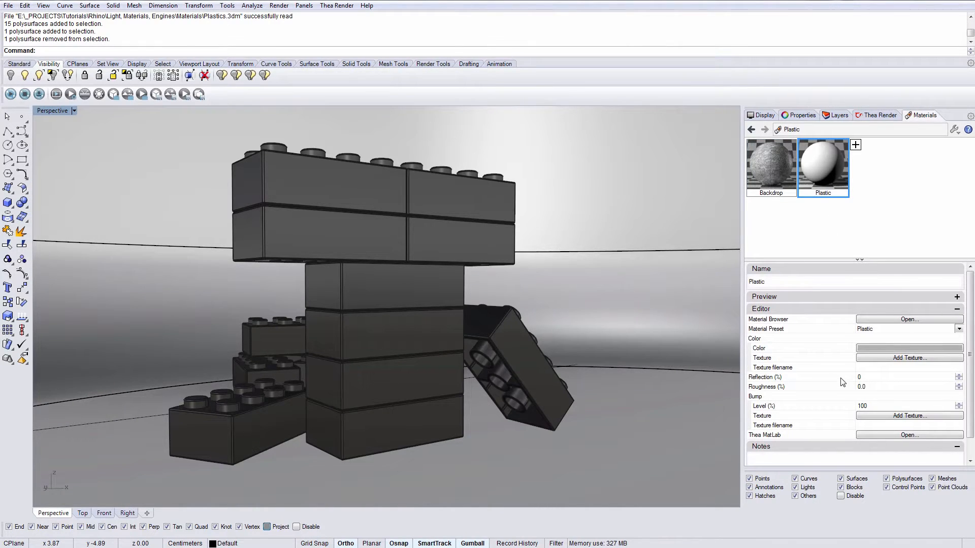
mouse_move(794, 391)
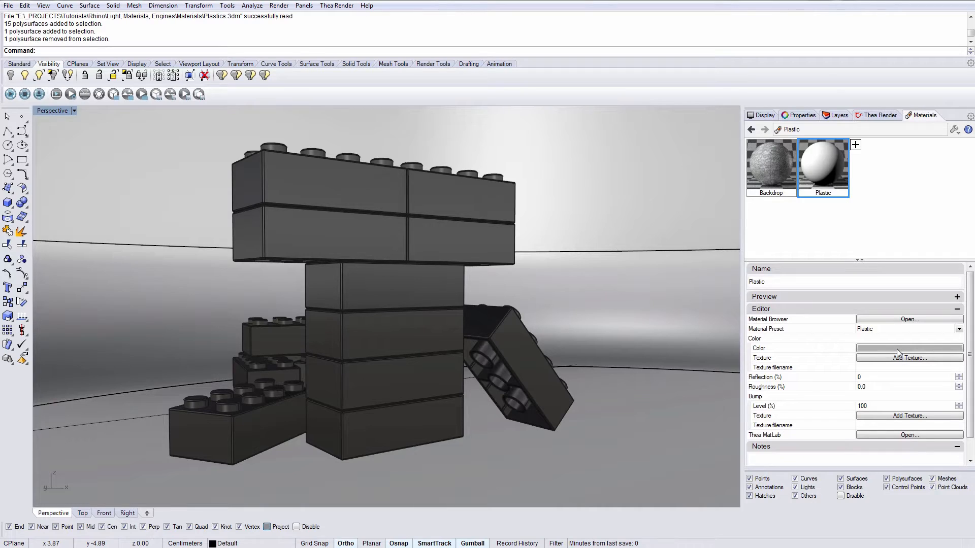
click(909, 349)
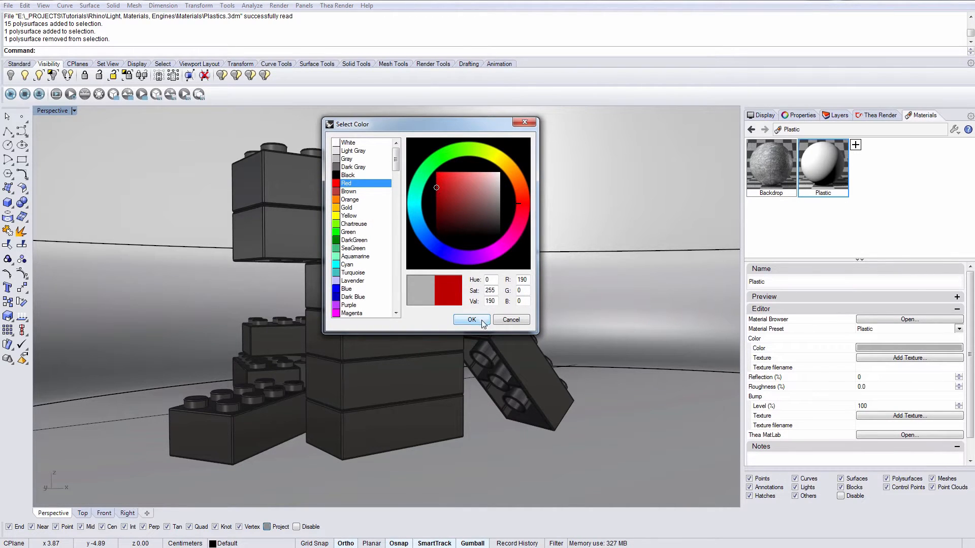
Apply red to Plastic and set 100% reflection with 10% roughness.
click(471, 319)
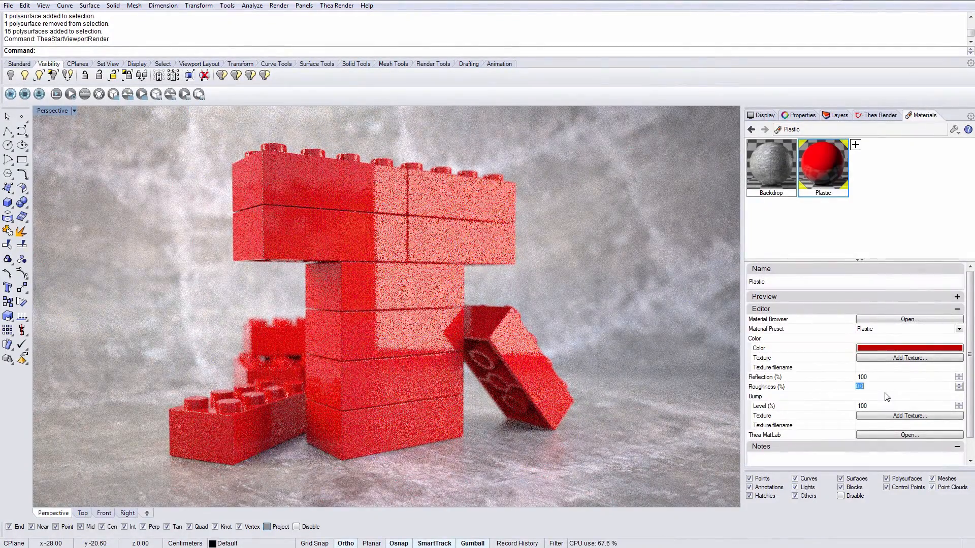
text(10)
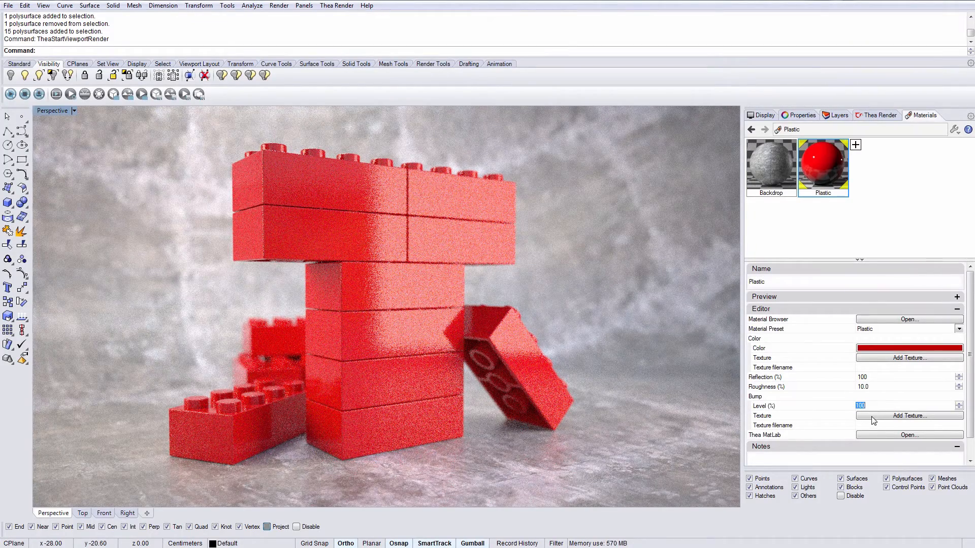
Load GRUNGE.jpg from the _TEXTURES folder as the Plastic bump texture.
click(909, 416)
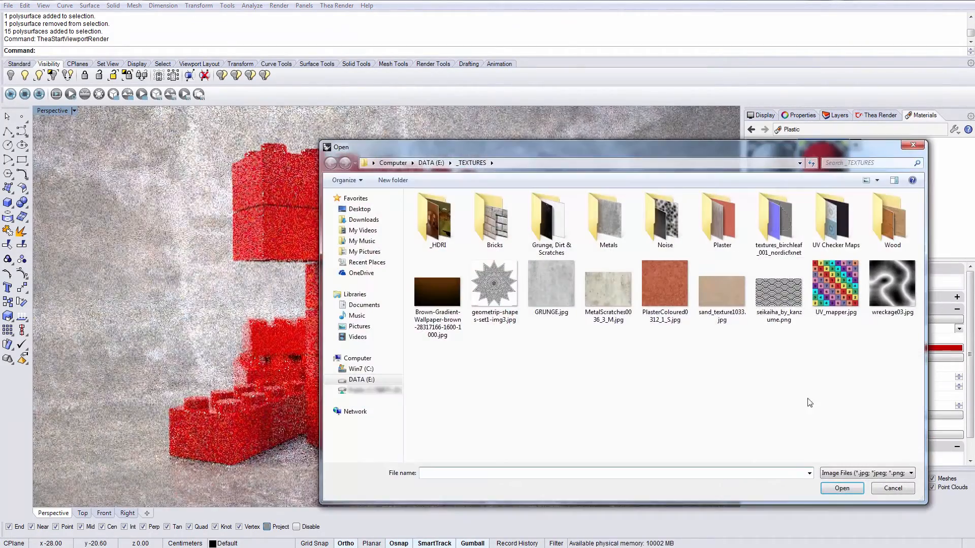
click(551, 284)
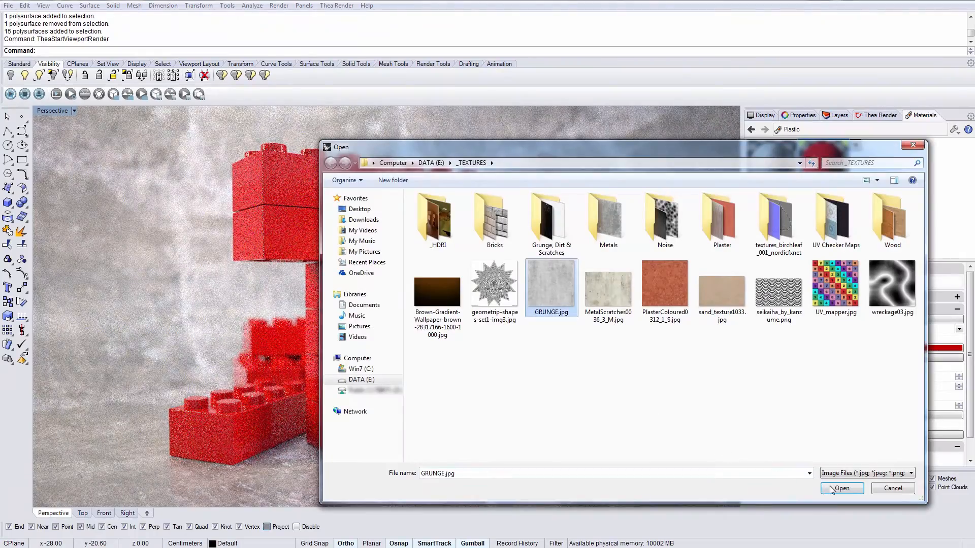
click(841, 488)
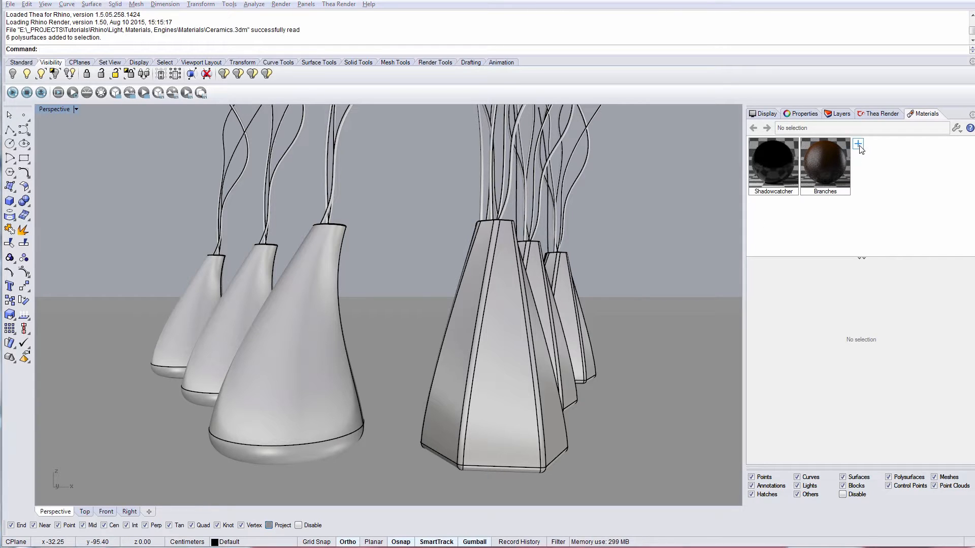
Create new Thea Material 003 with the Ceramic preset, coloured orange.
click(858, 143)
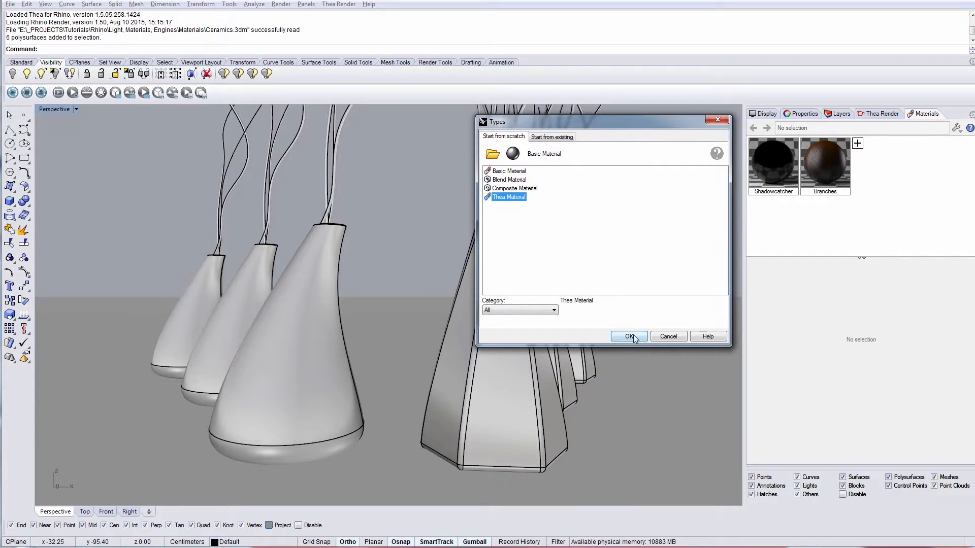
click(628, 336)
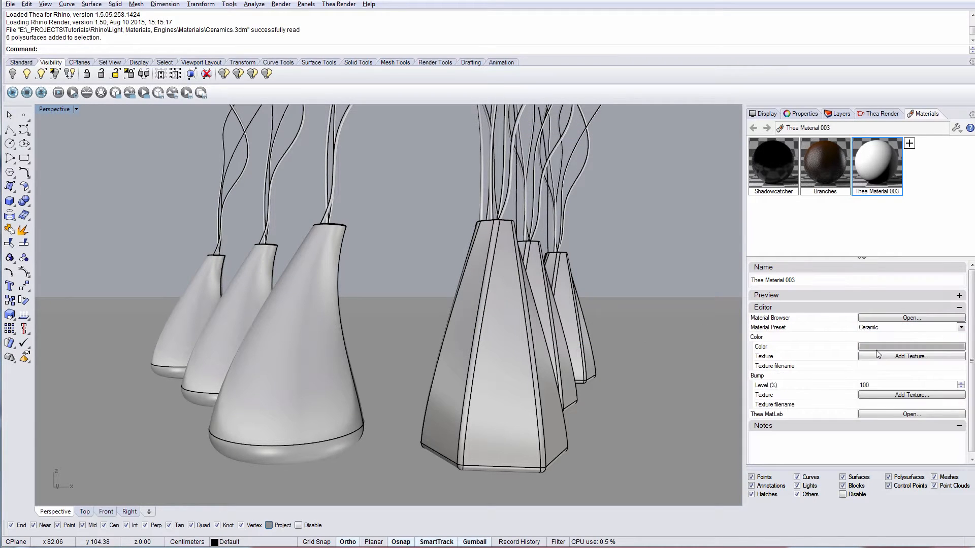
click(910, 346)
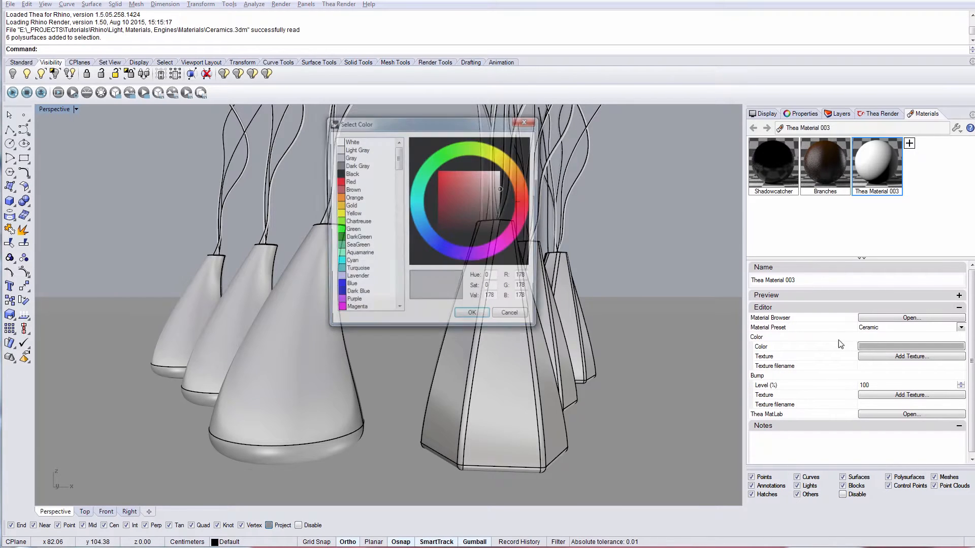
click(352, 197)
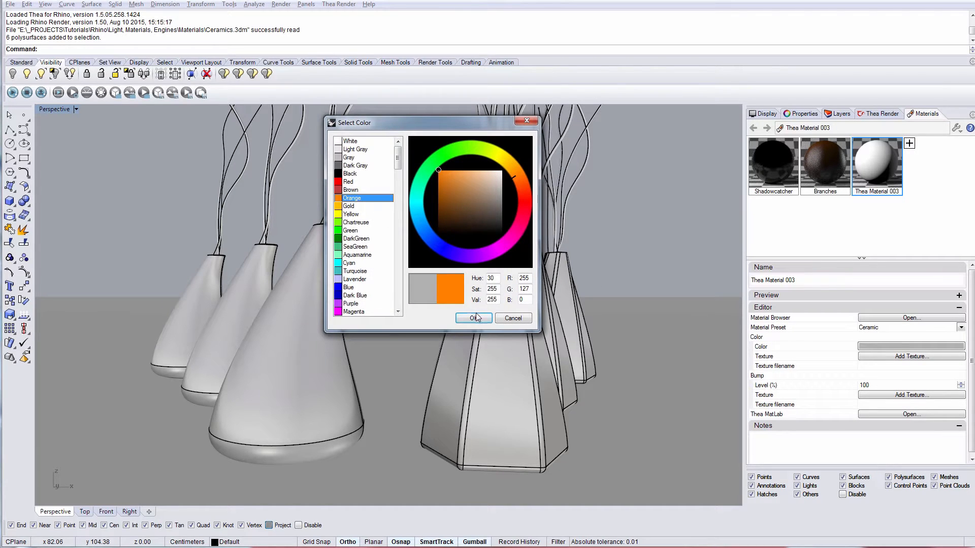
click(473, 318)
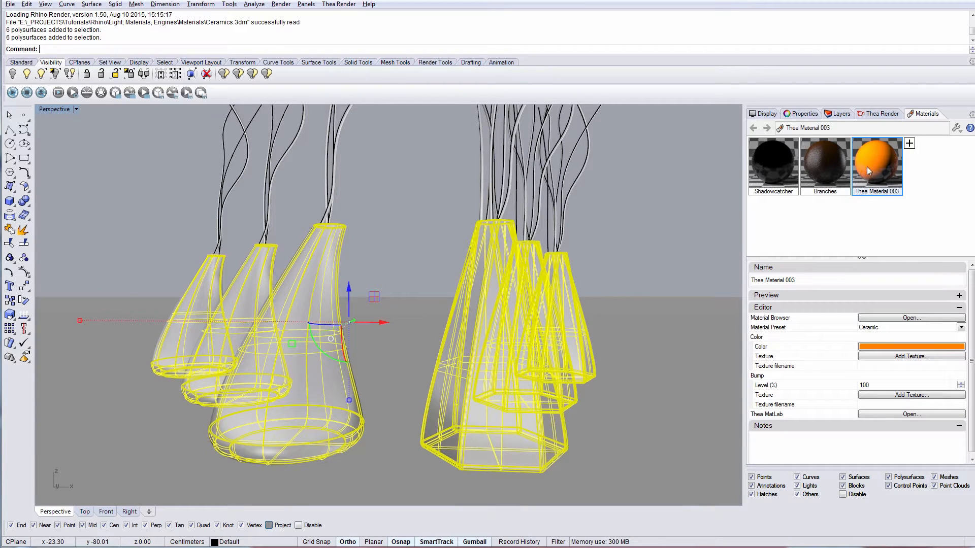
Assign the orange ceramic to the lamps, render live, and add a noise bump image.
right_click(877, 165)
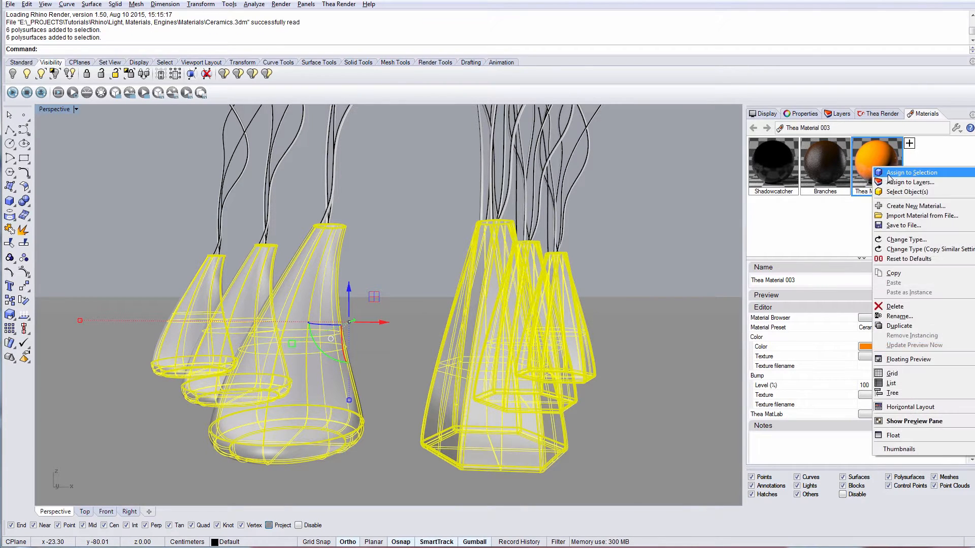
click(911, 172)
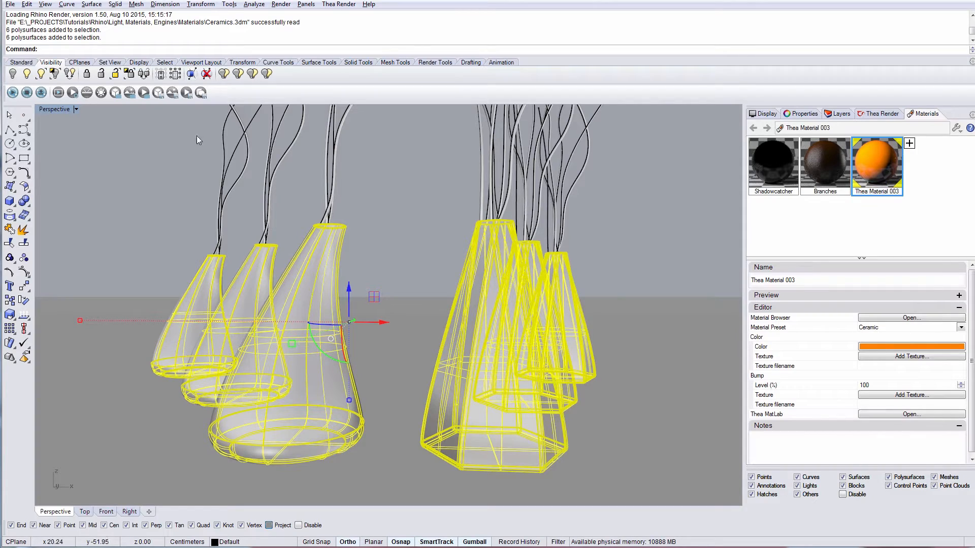
click(12, 92)
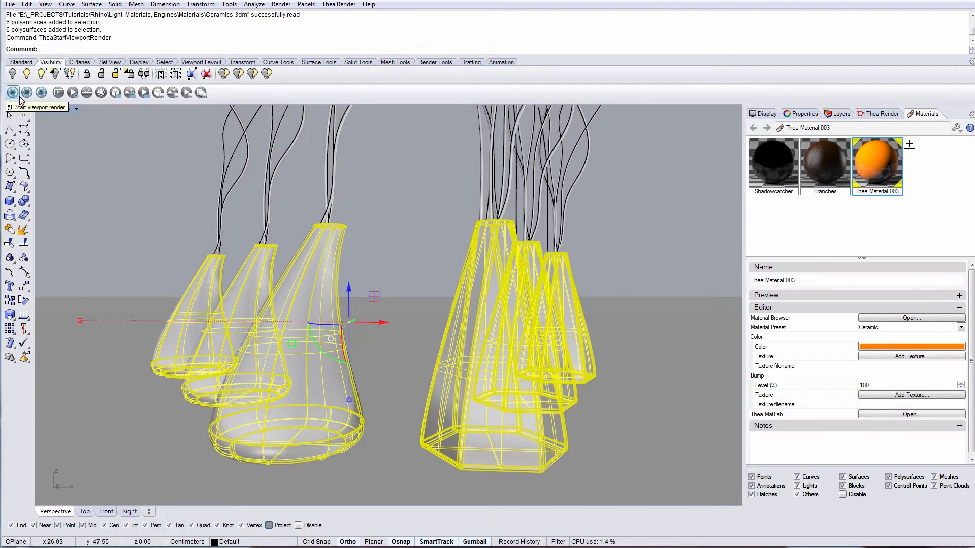
click(12, 92)
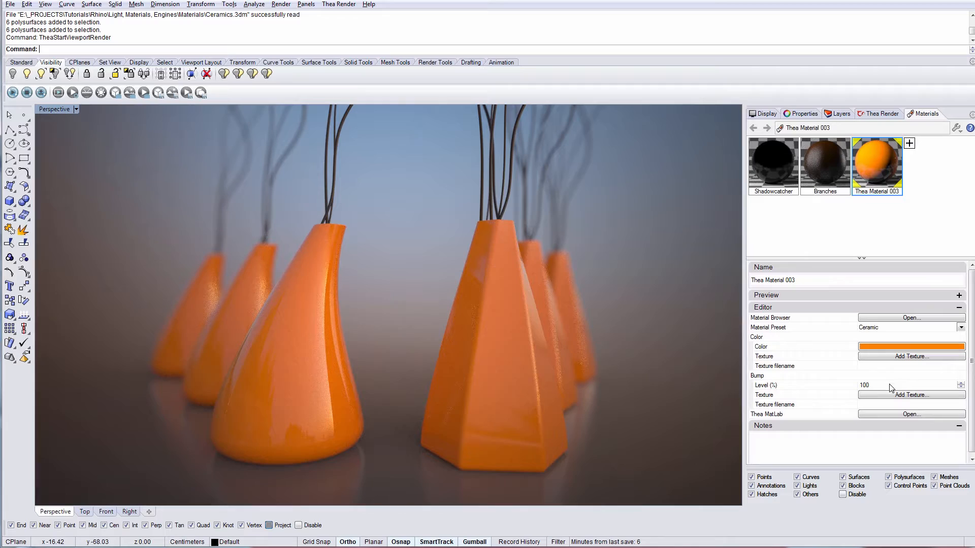
click(911, 356)
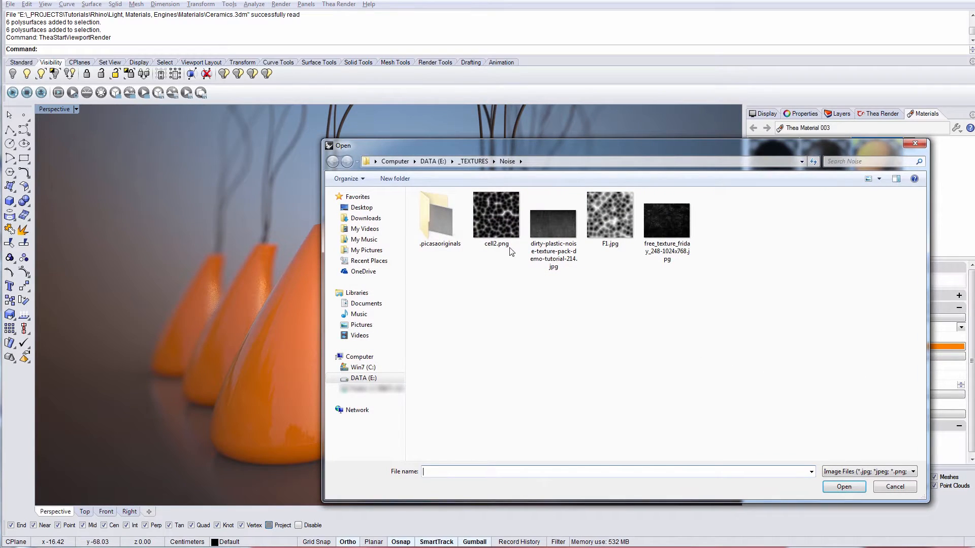
double_click(496, 214)
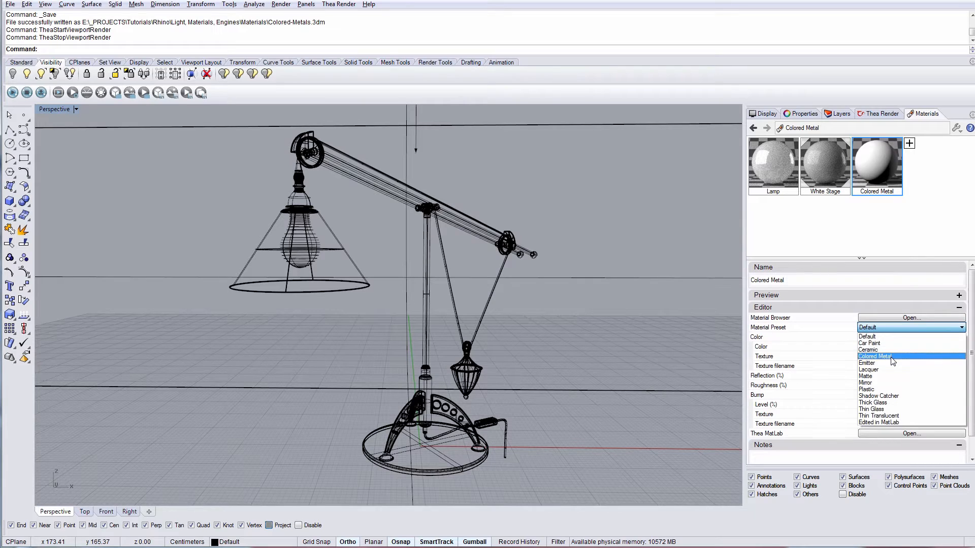
Set the Colored Metal preset and settle on a near-white metal colour.
click(877, 357)
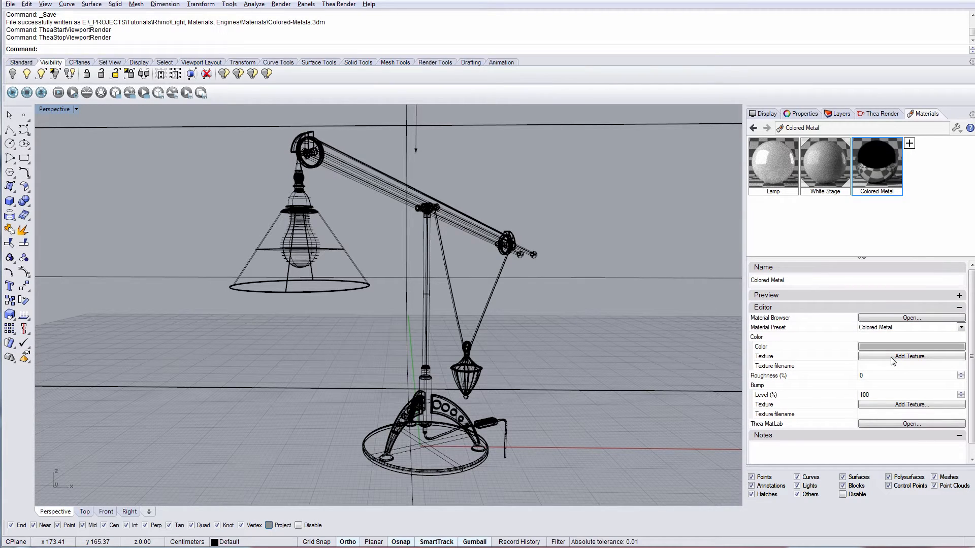
mouse_move(515, 280)
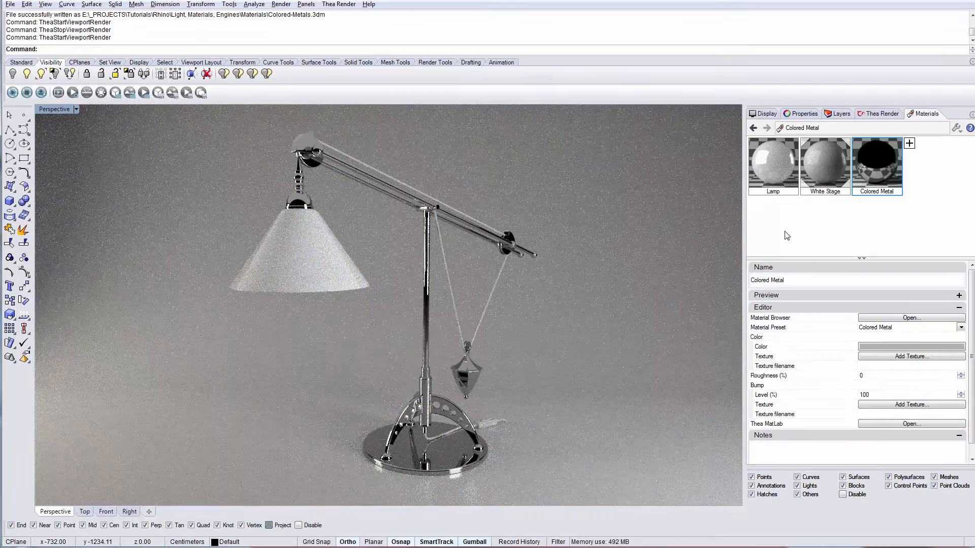
click(911, 346)
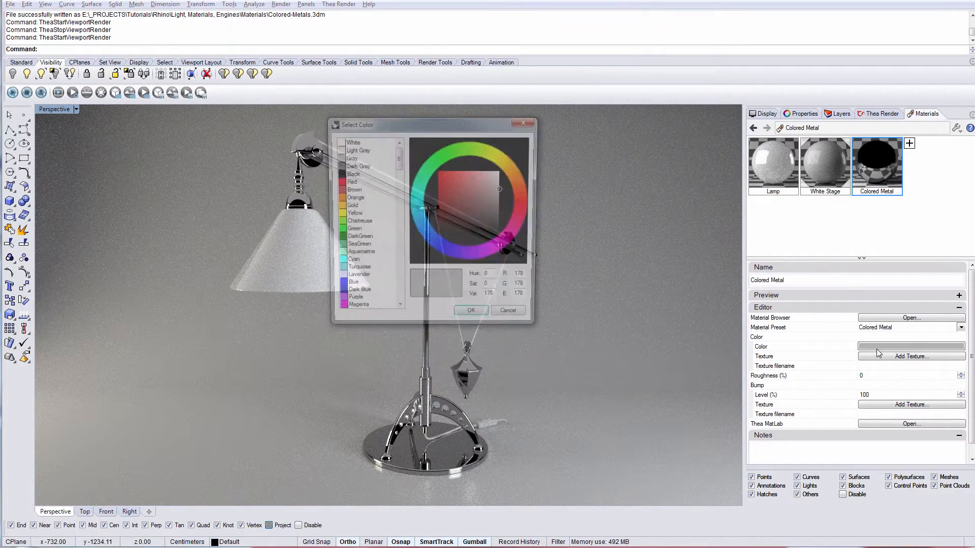
drag(360, 124, 517, 136)
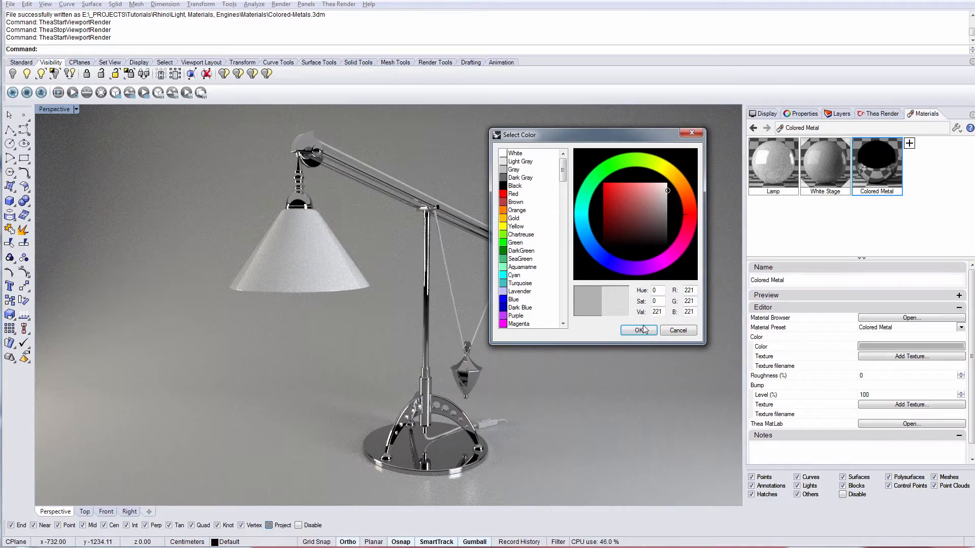
click(638, 330)
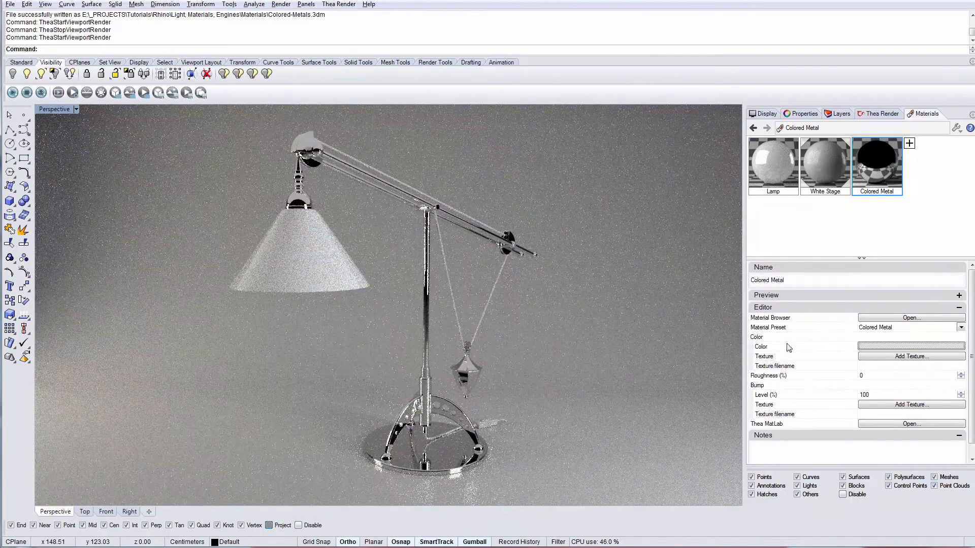
click(910, 346)
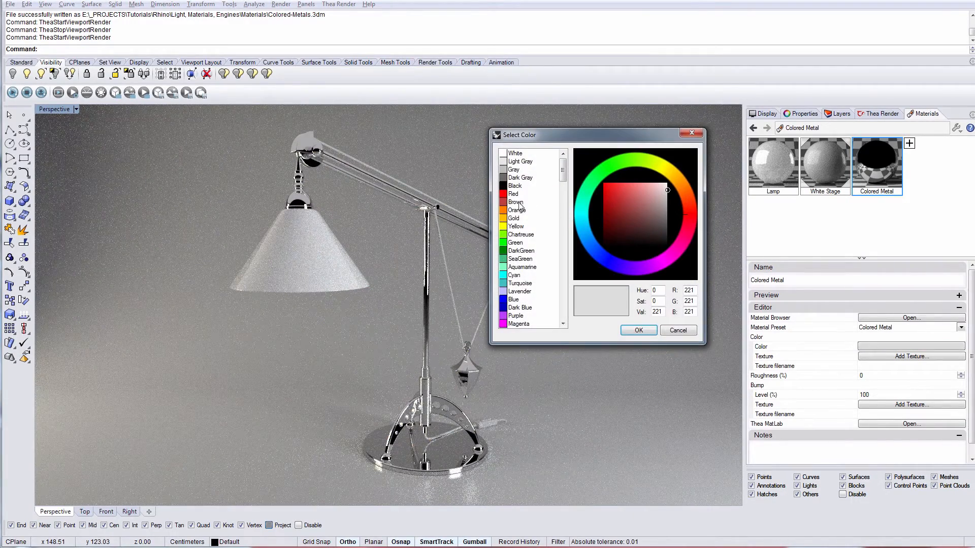
click(609, 197)
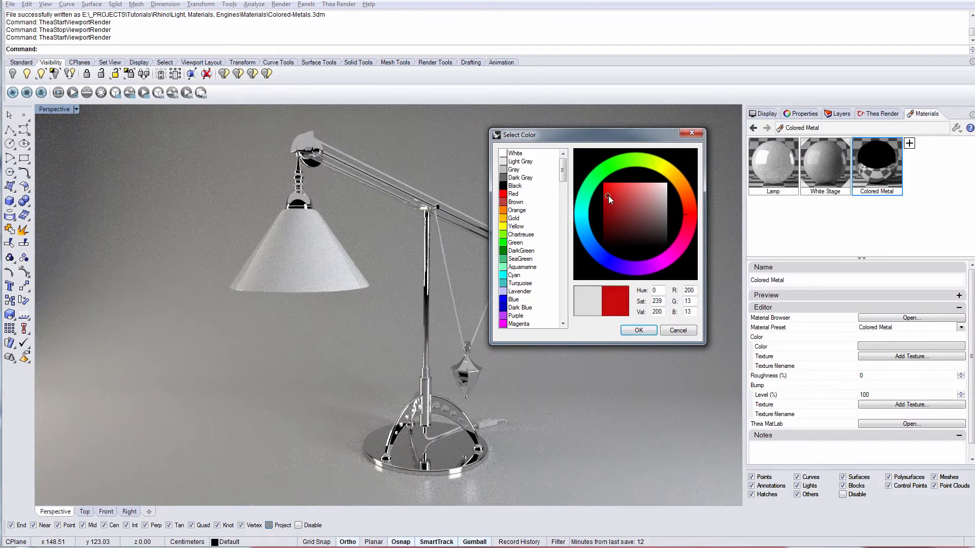
click(638, 330)
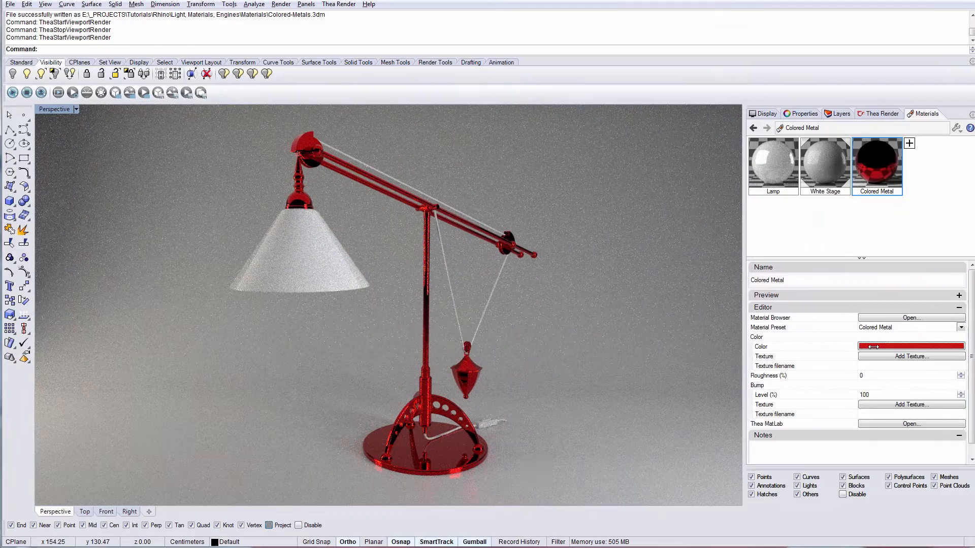
click(910, 346)
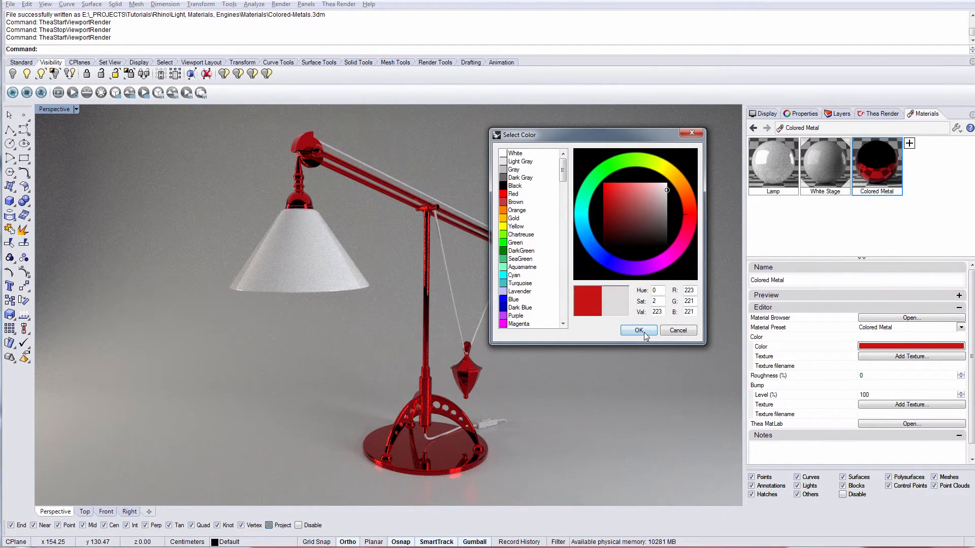
click(638, 330)
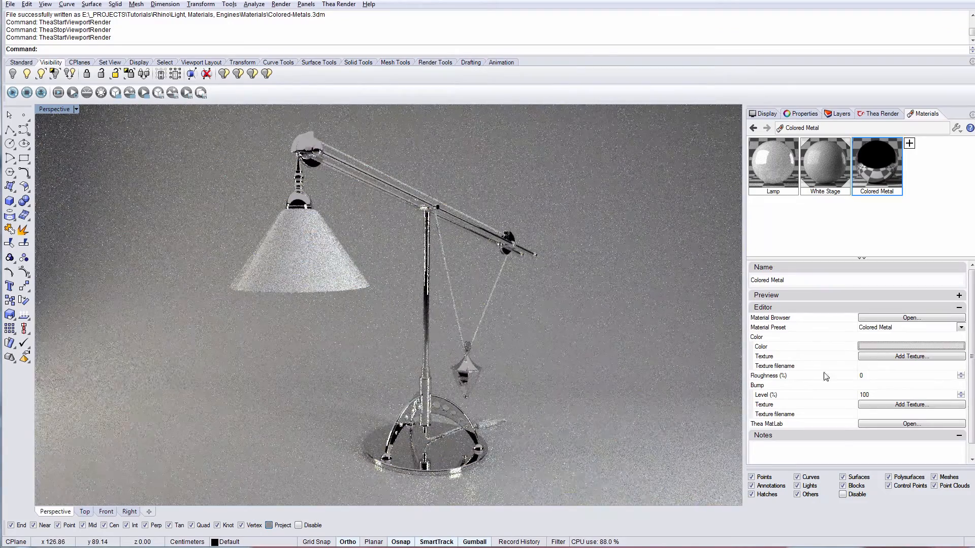
Set metal roughness to 35 and load GRUNGE.jpg as the texture.
text(35)
click(911, 394)
text(10)
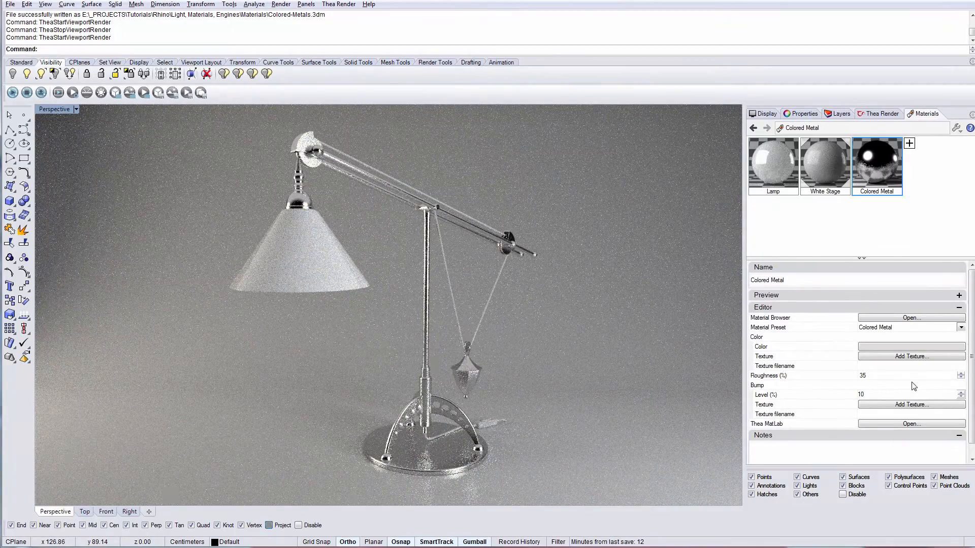
click(909, 356)
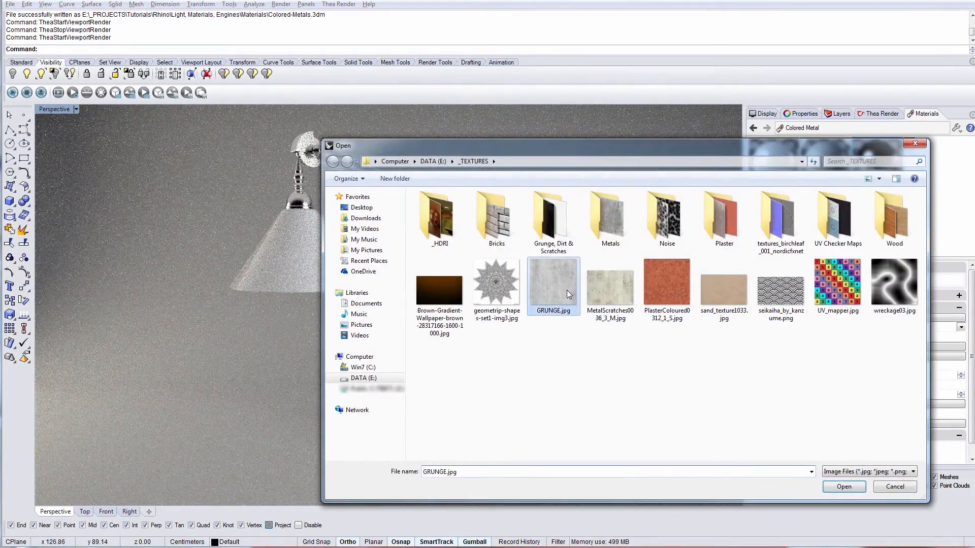
click(843, 487)
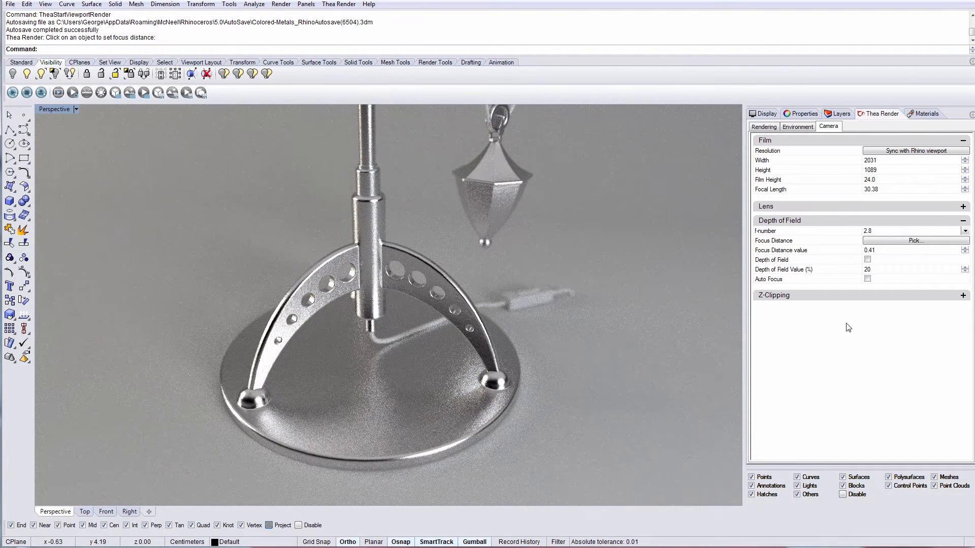
Open the Thea camera's depth-of-field focus distance settings.
click(926, 113)
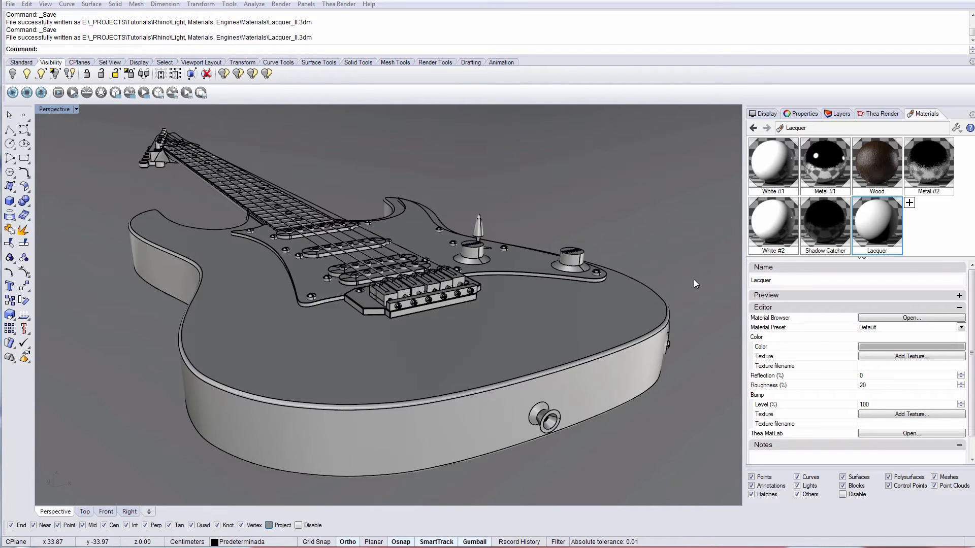
mouse_move(823, 267)
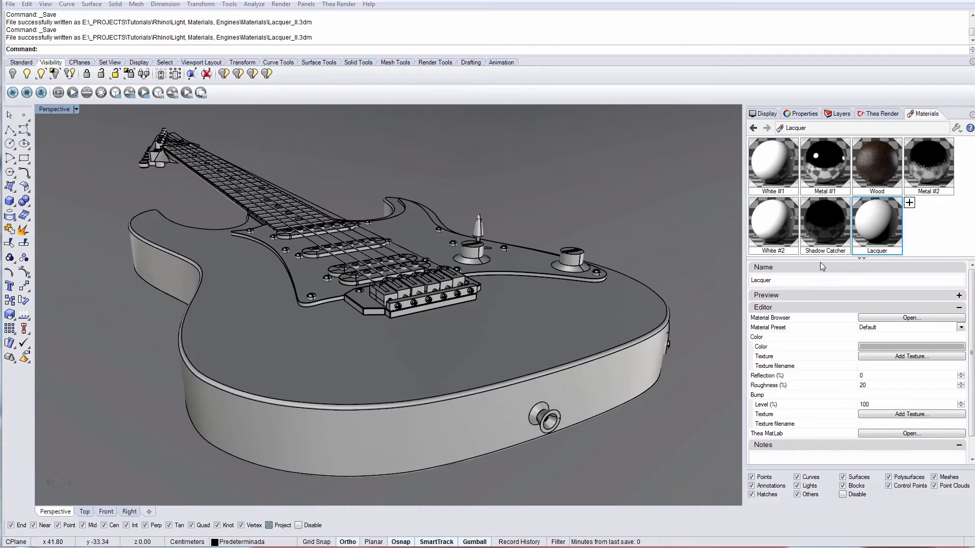
Apply the Lacquer preset with R3071CV_Sliwa_Wallis.jpg wood colour texture and render the guitar.
click(960, 327)
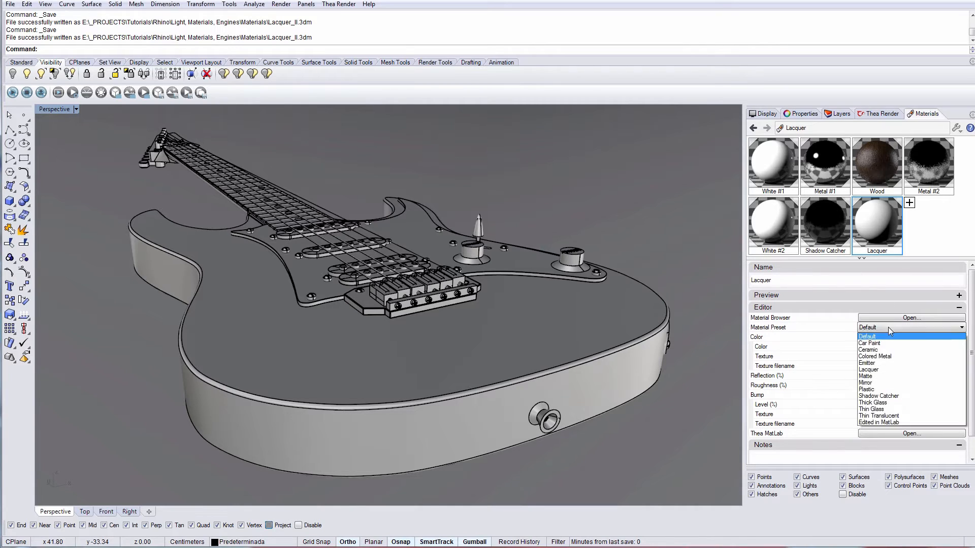
click(868, 369)
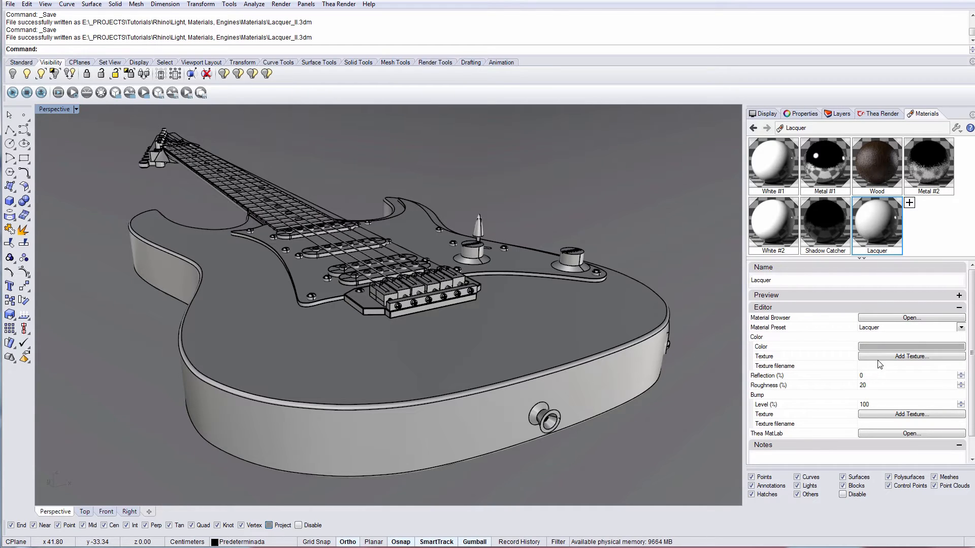
click(911, 357)
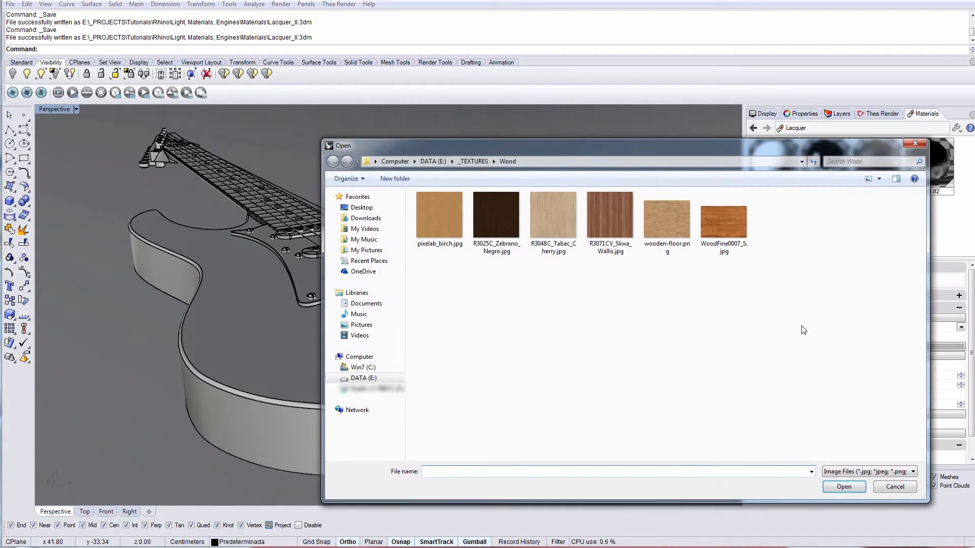
click(609, 218)
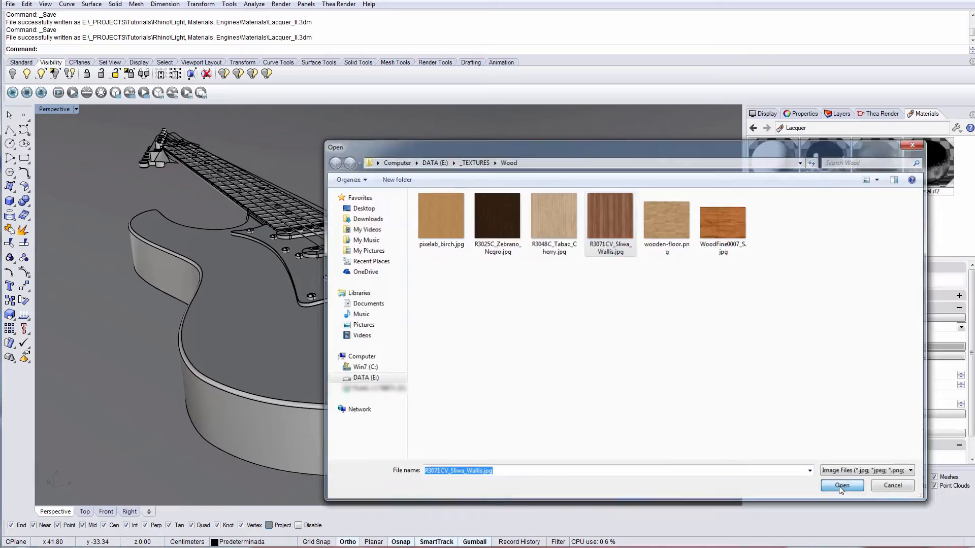
click(842, 485)
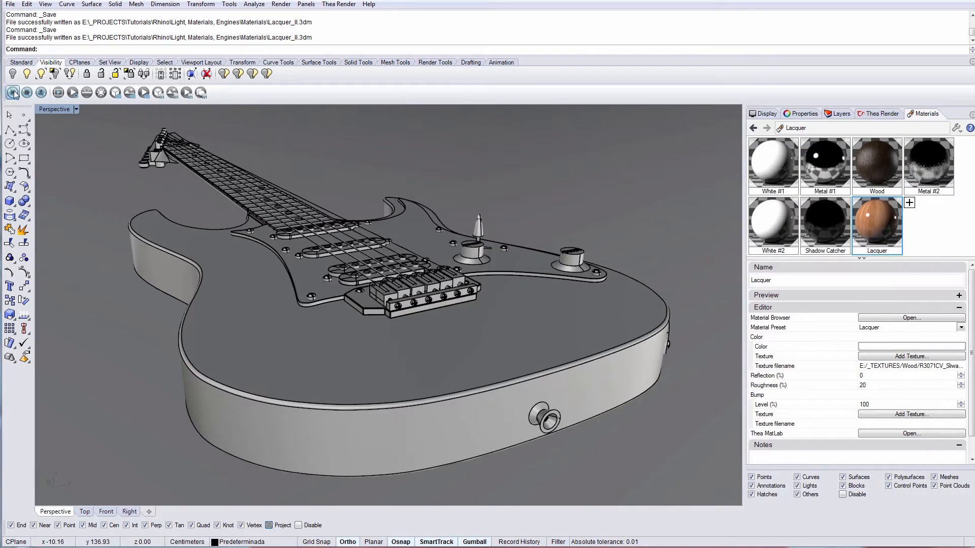
click(12, 92)
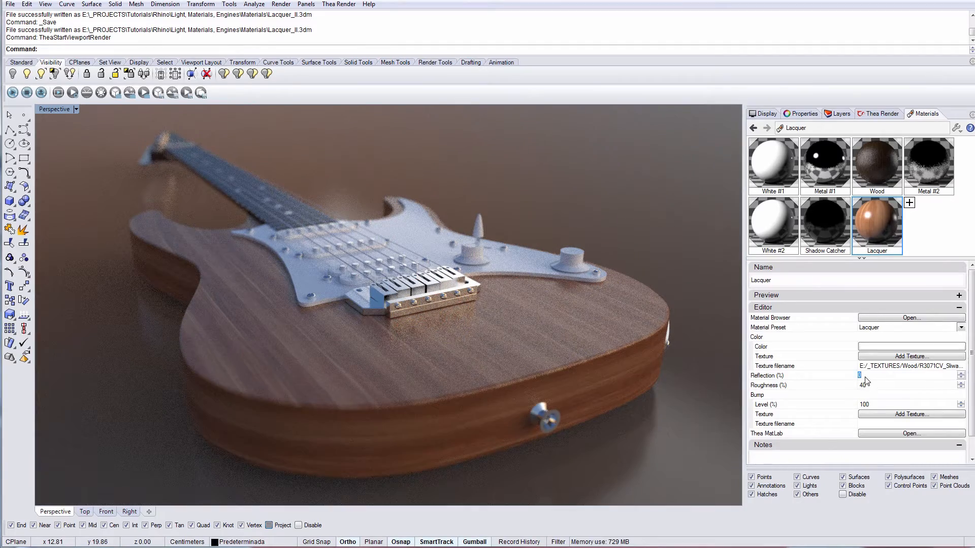
Raise the lacquer's reflection to 100% during the live render.
text(100)
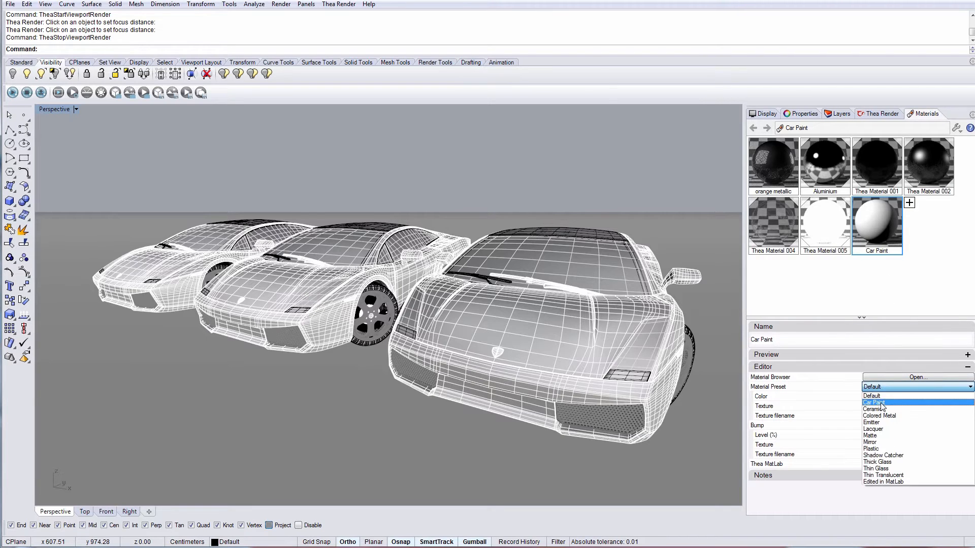
Give Car Paint the Car Paint preset in orange and render the three cars.
click(873, 402)
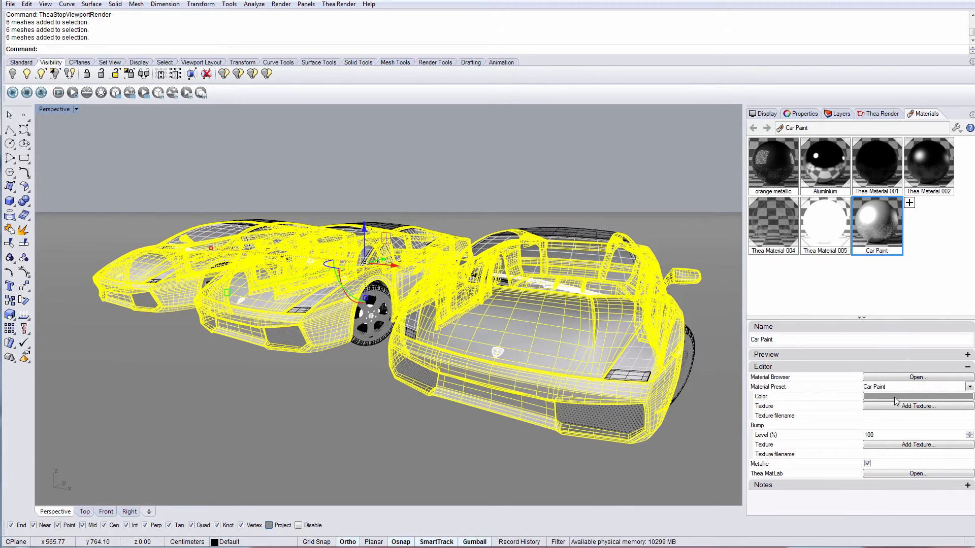
click(914, 396)
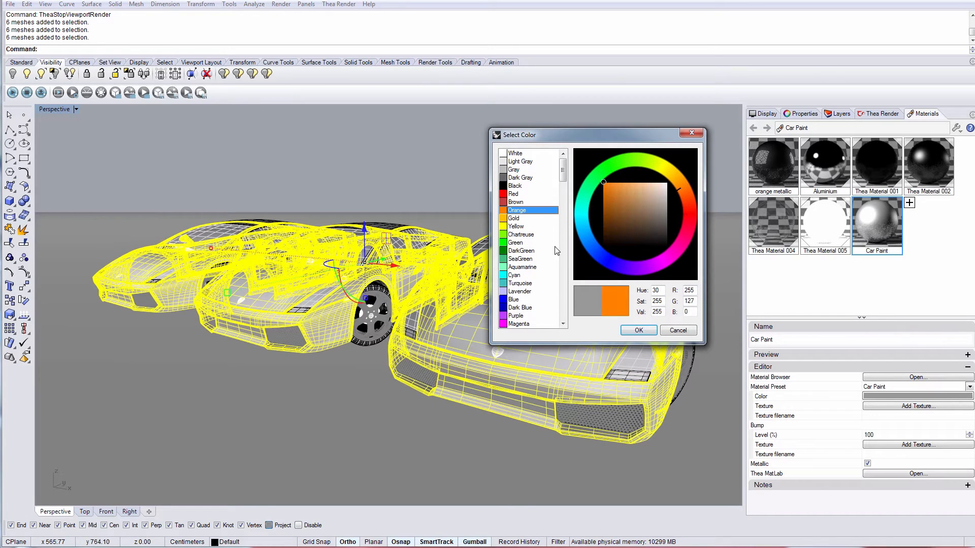
click(638, 330)
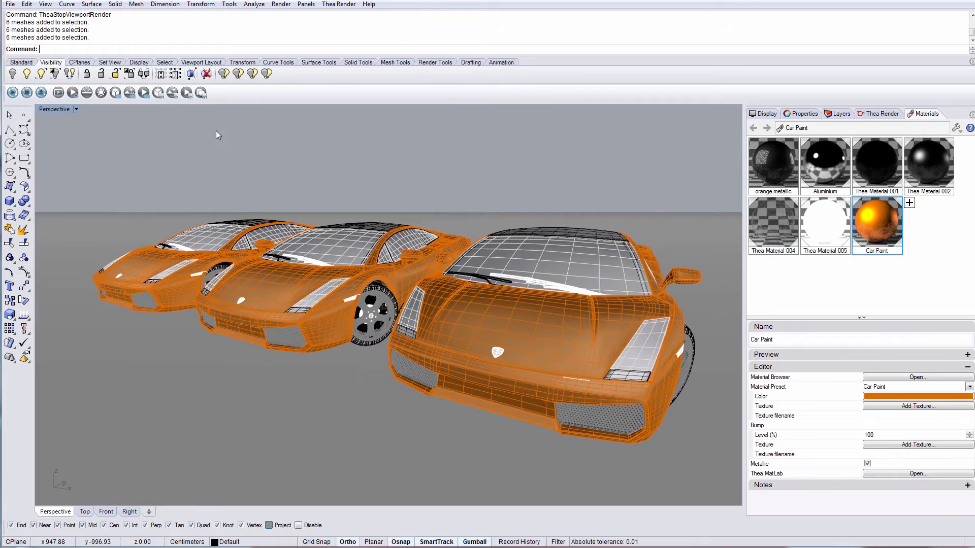
click(12, 92)
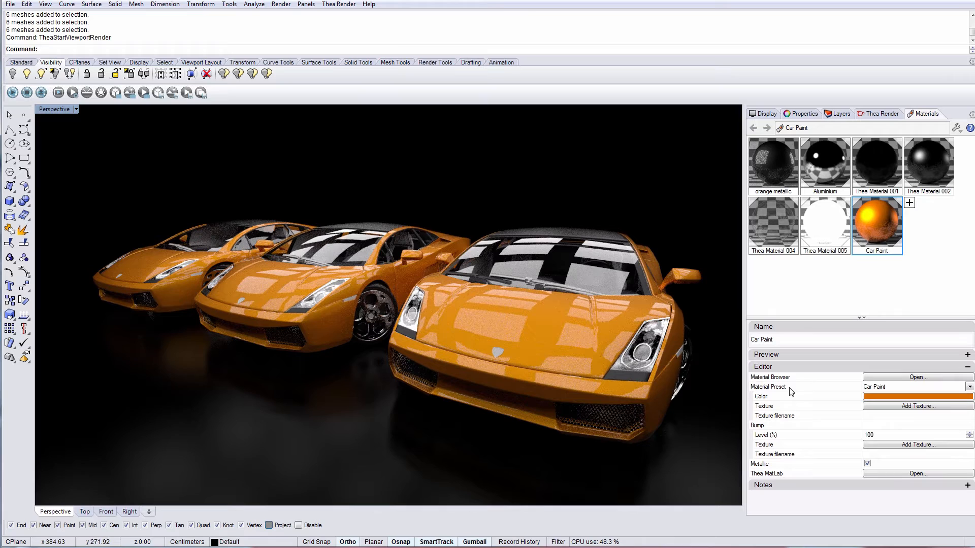
Preview red as the car paint colour from the Select Color dialog.
click(917, 397)
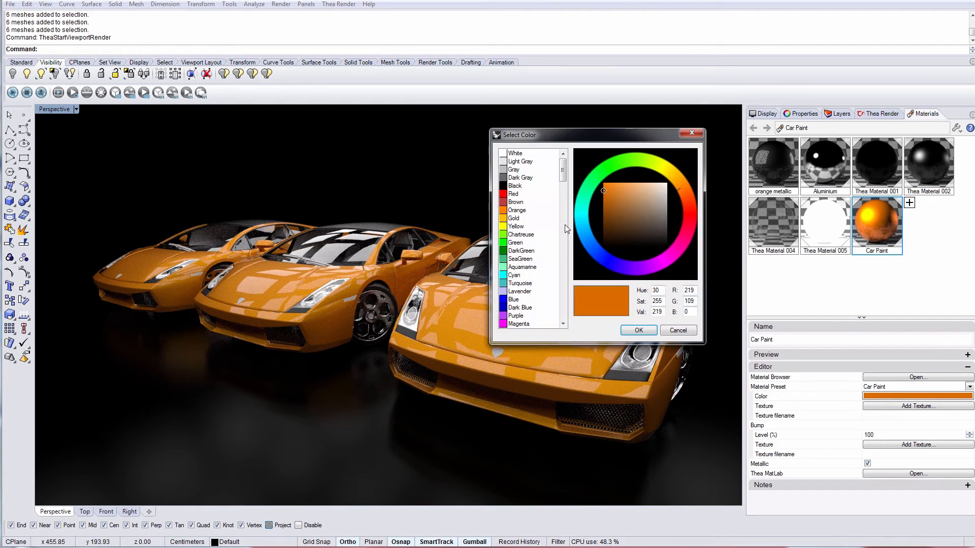
click(513, 194)
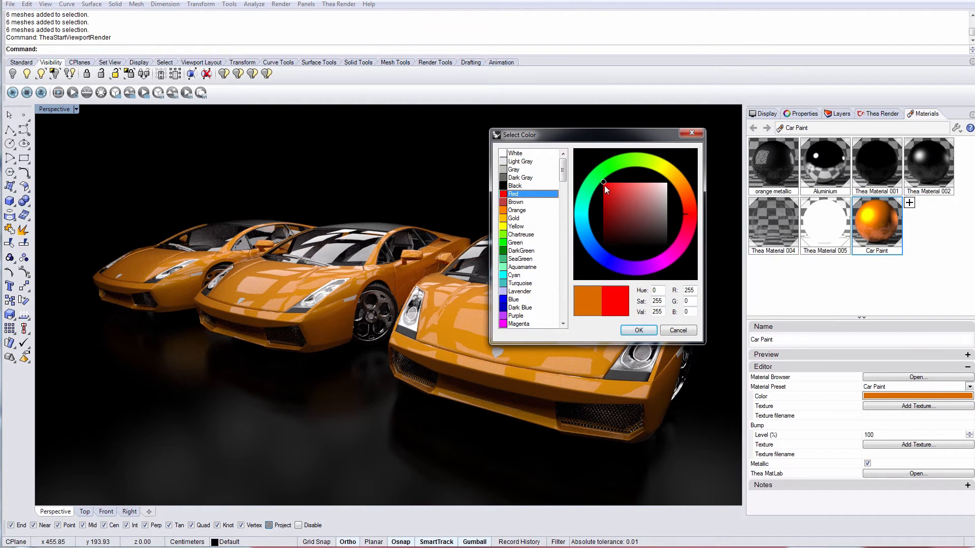
click(638, 330)
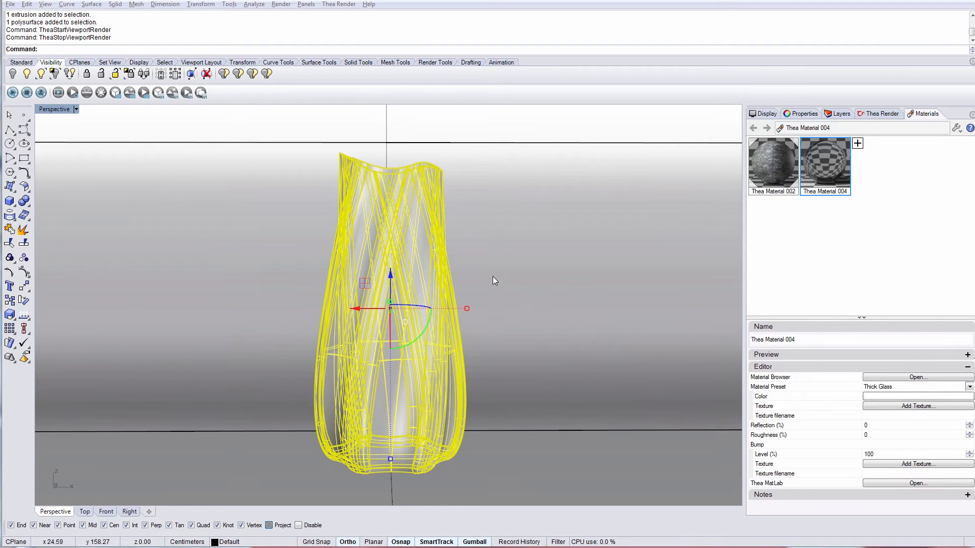
Assign Thea Material 004 (Thick Glass) to the vase and start the live render.
click(824, 163)
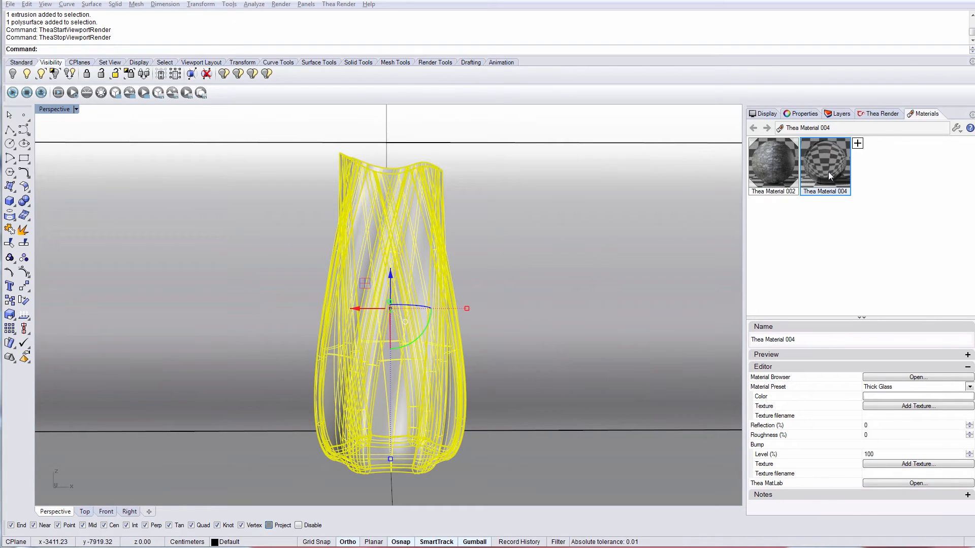
click(825, 163)
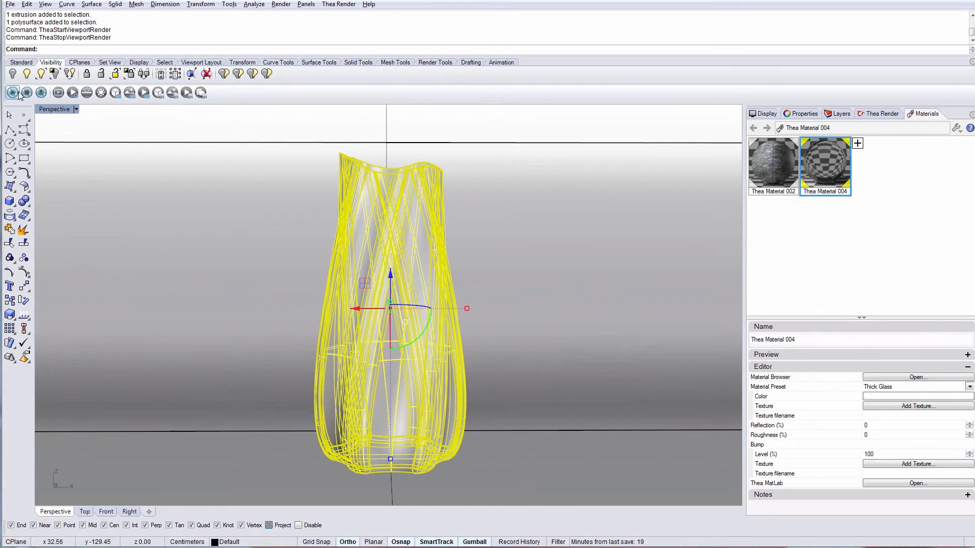
click(12, 91)
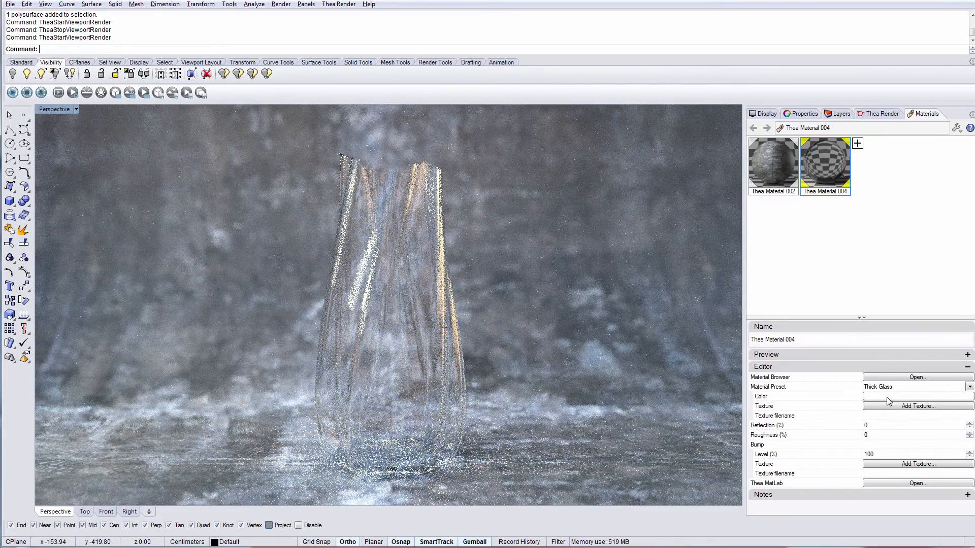
Tint Thea Material 004's glass colour pale pink.
click(915, 397)
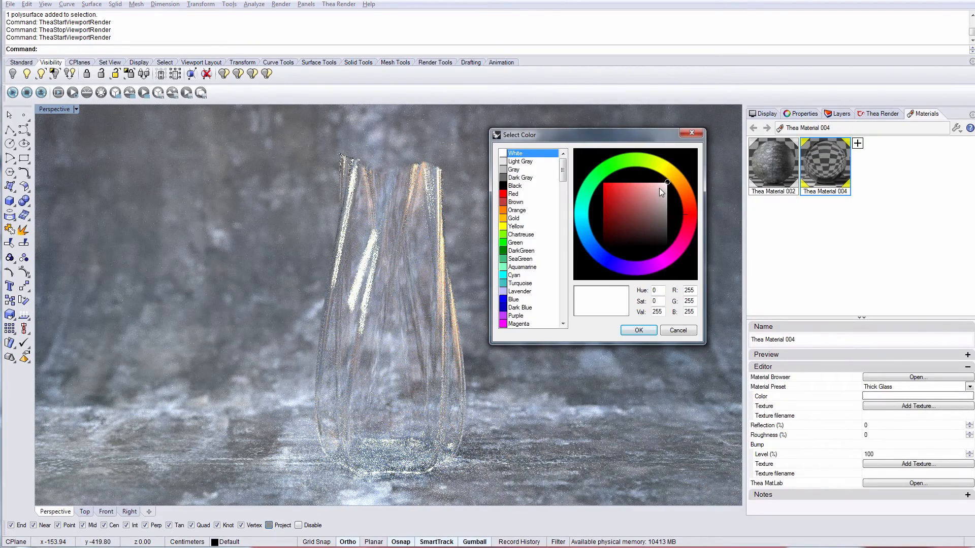
click(638, 330)
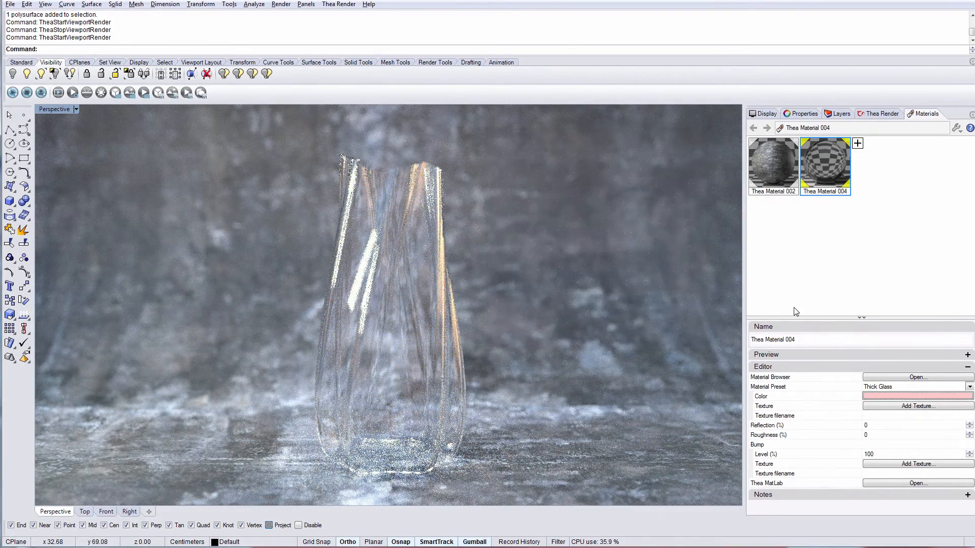